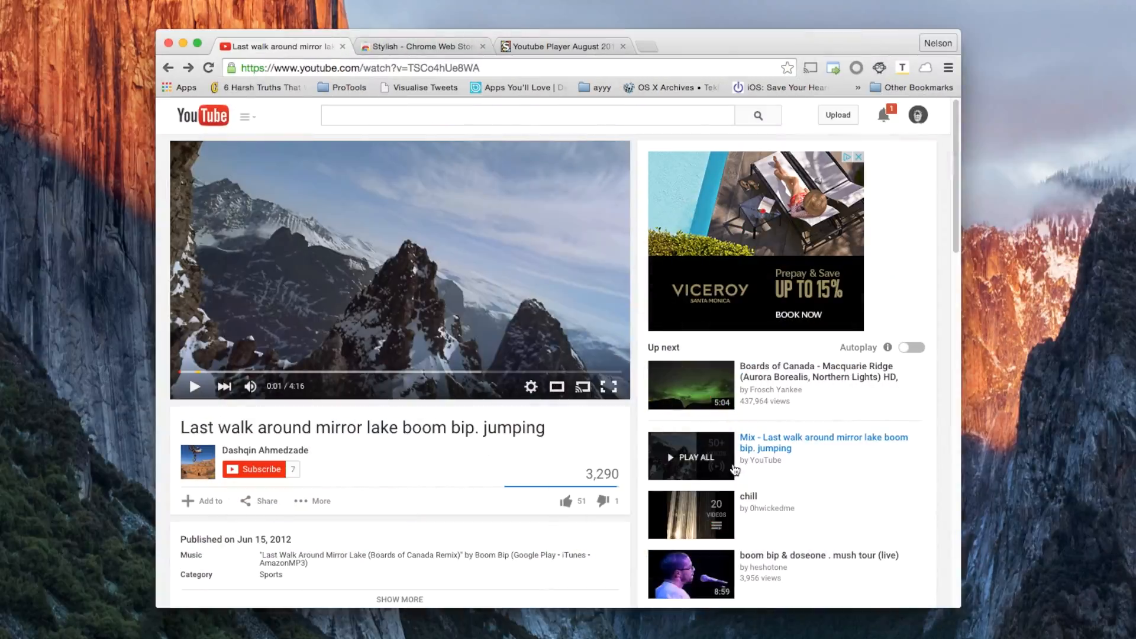
mouse_move(985, 427)
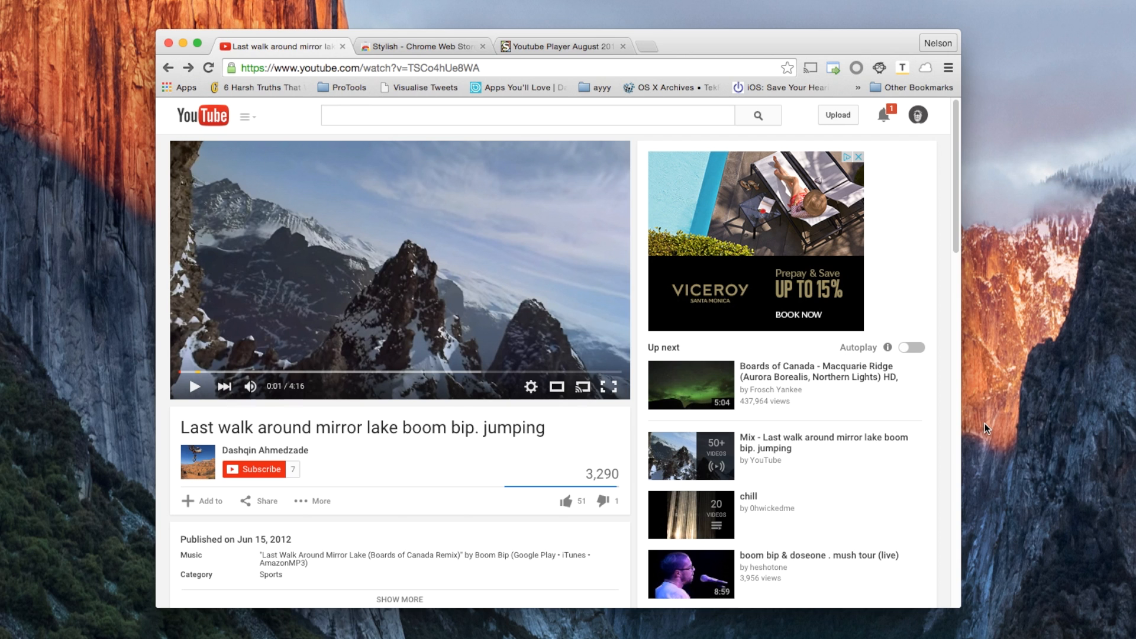
Play the mountain lake video and close the ad overlay that appears on it.
click(195, 386)
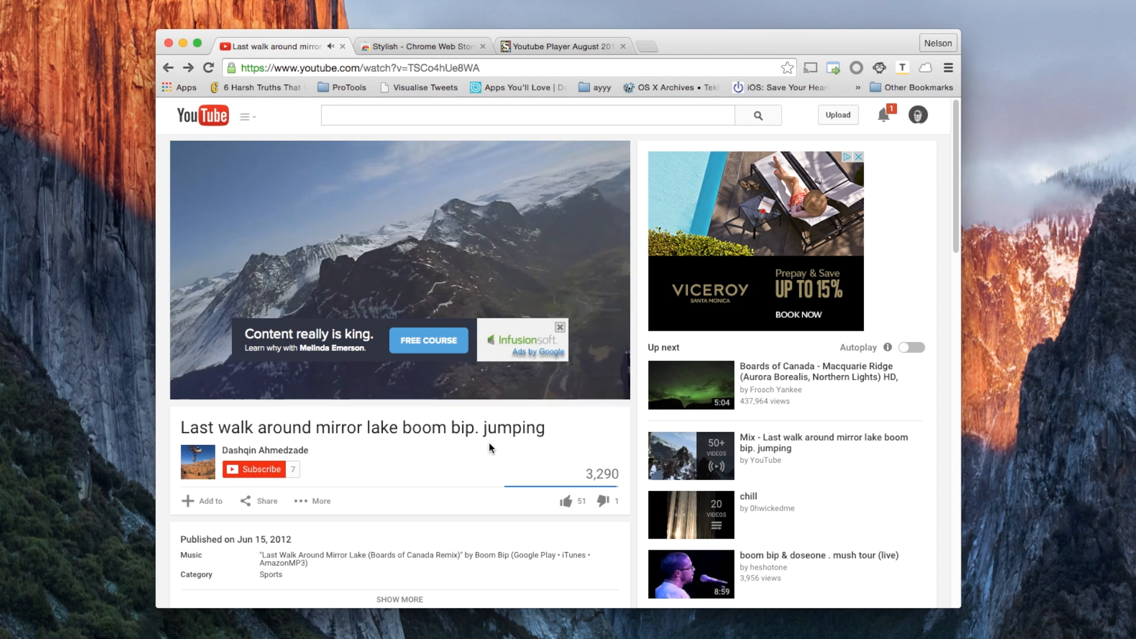
click(398, 272)
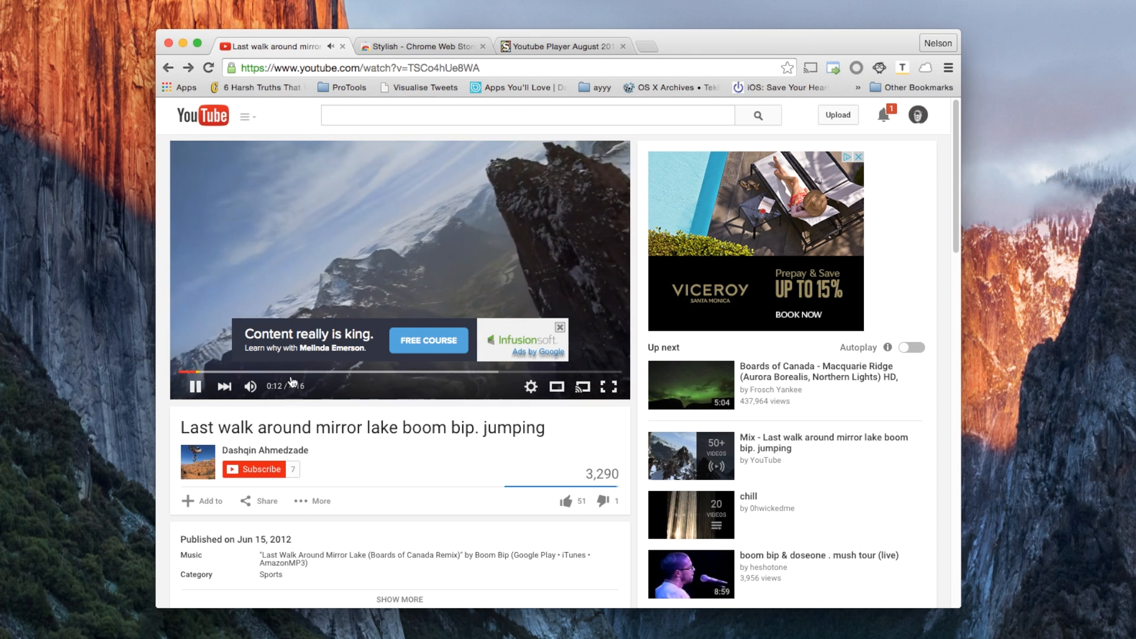
click(561, 327)
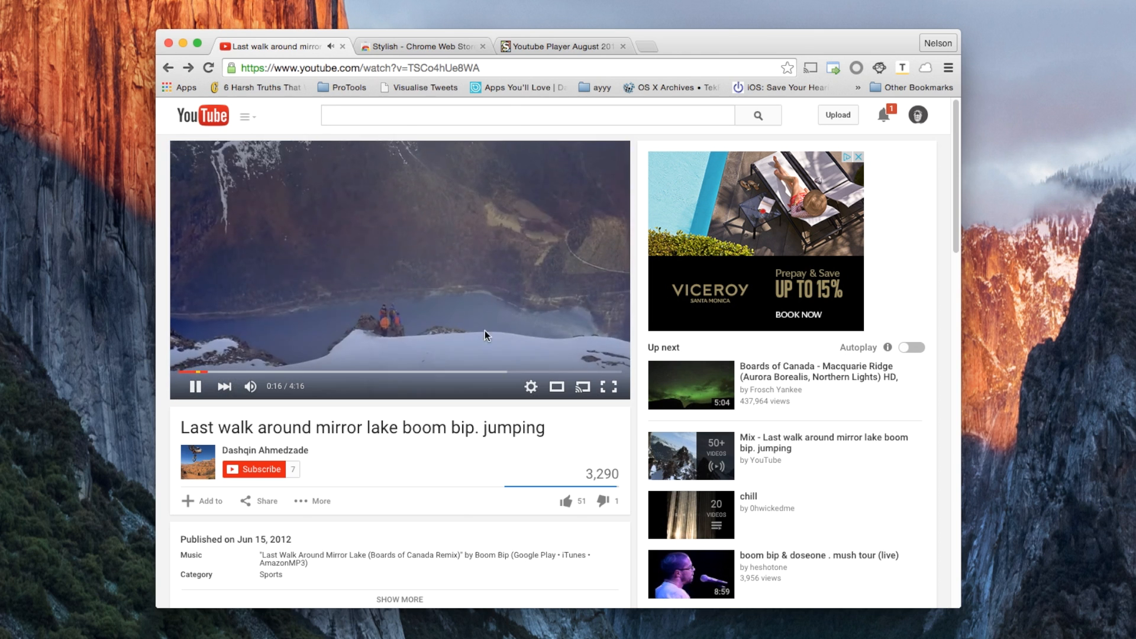
mouse_move(434, 355)
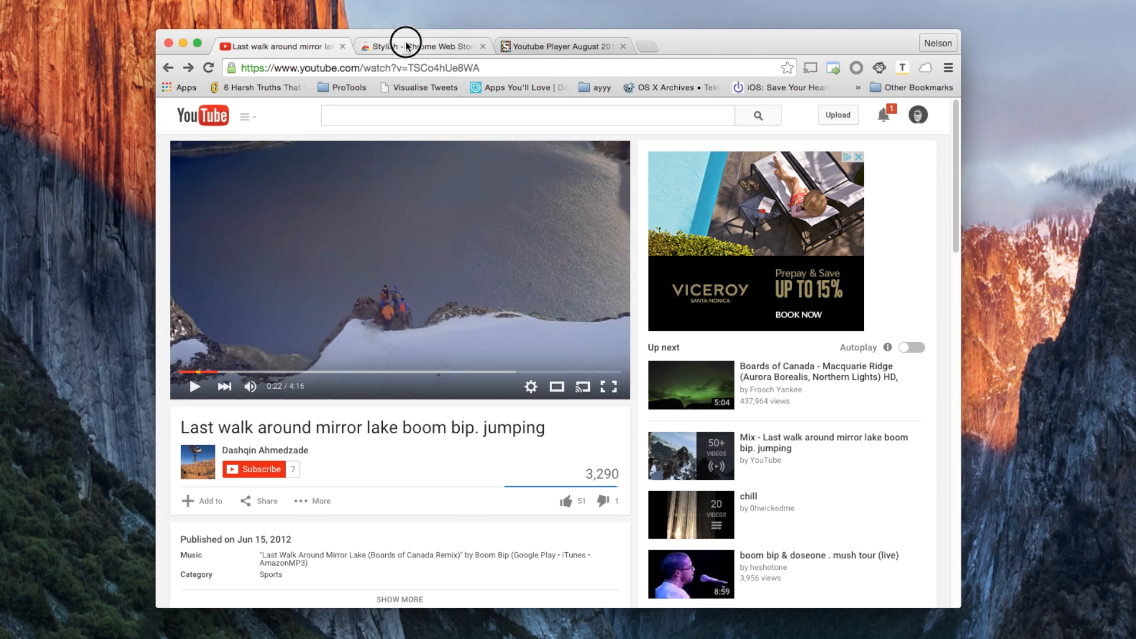
Add Stylish to Chrome from its Web Store page, then view the 'Youtube Player August 2015' style page.
click(416, 45)
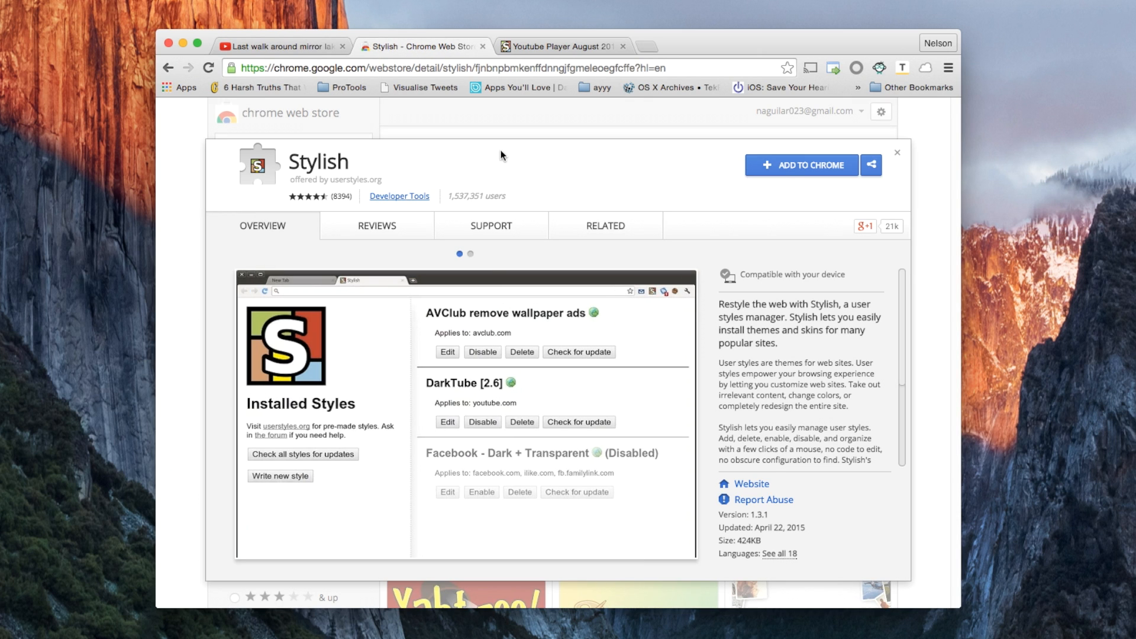
click(604, 225)
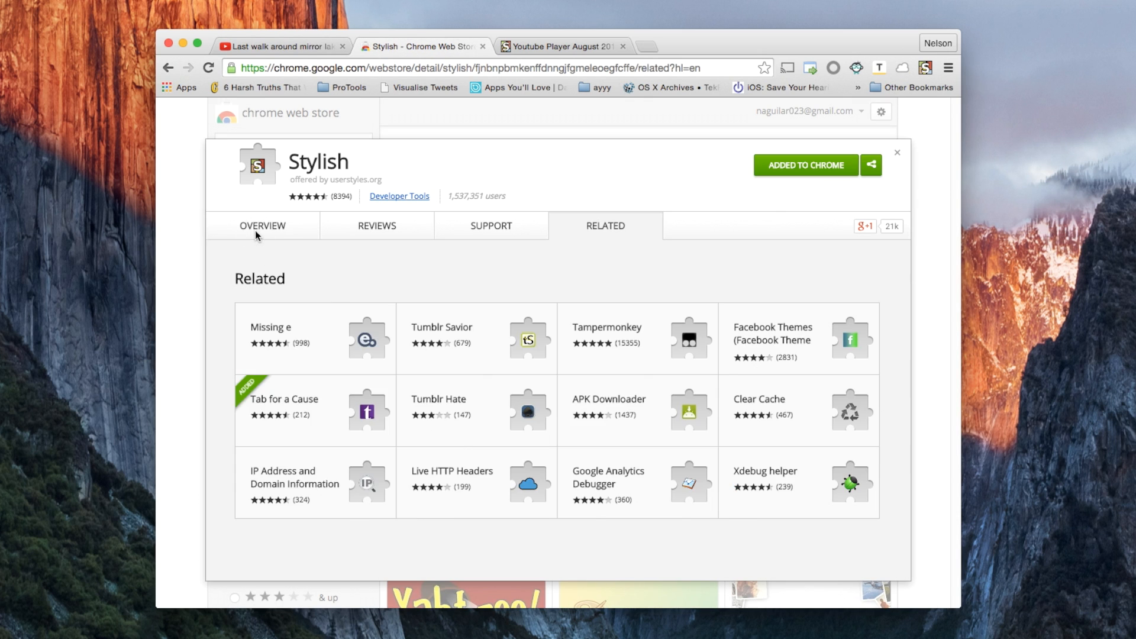
click(262, 225)
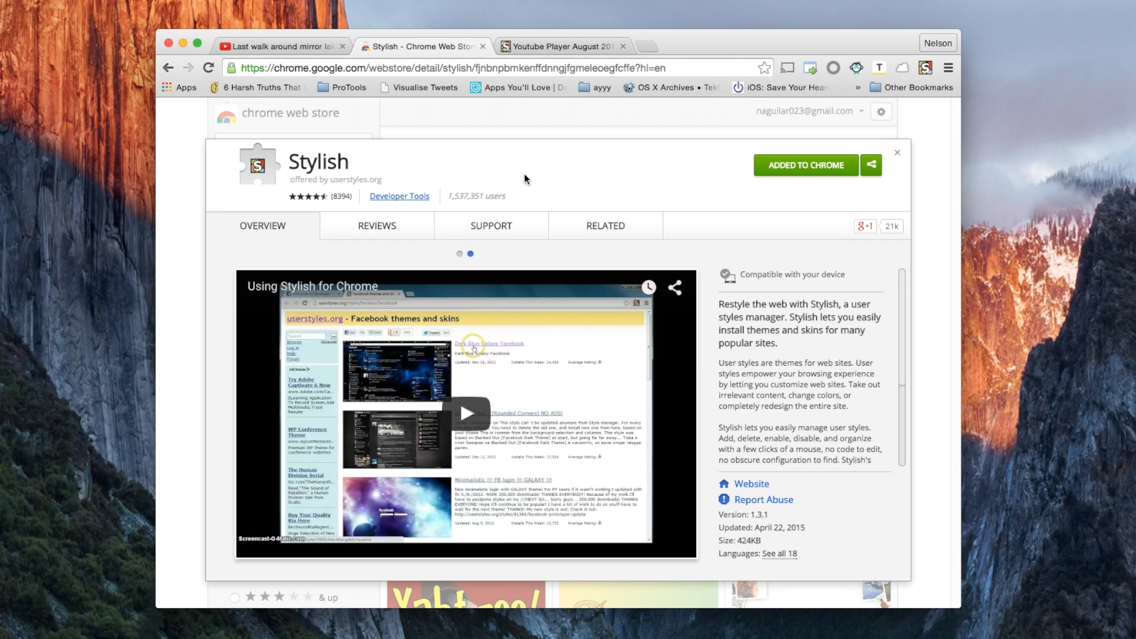
click(561, 45)
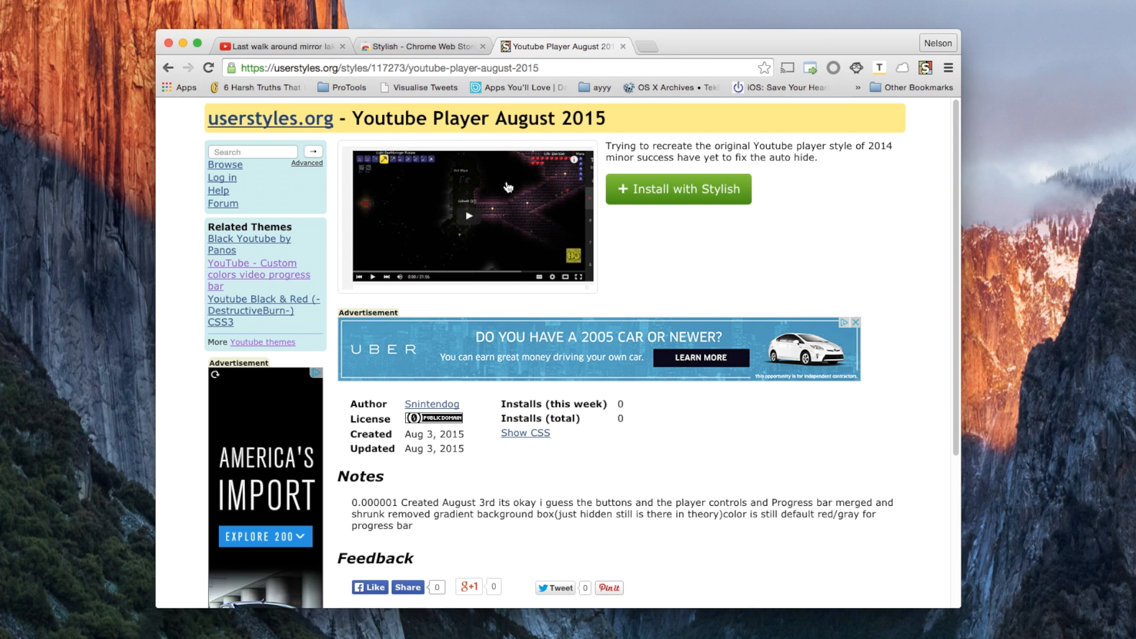
mouse_move(475, 154)
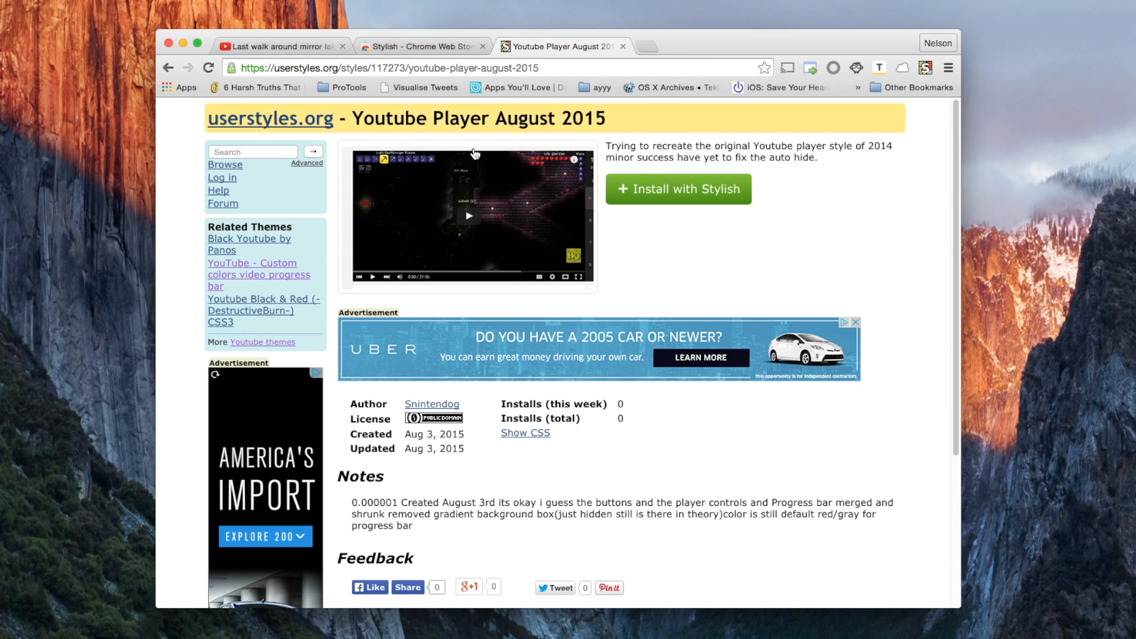
mouse_move(614, 119)
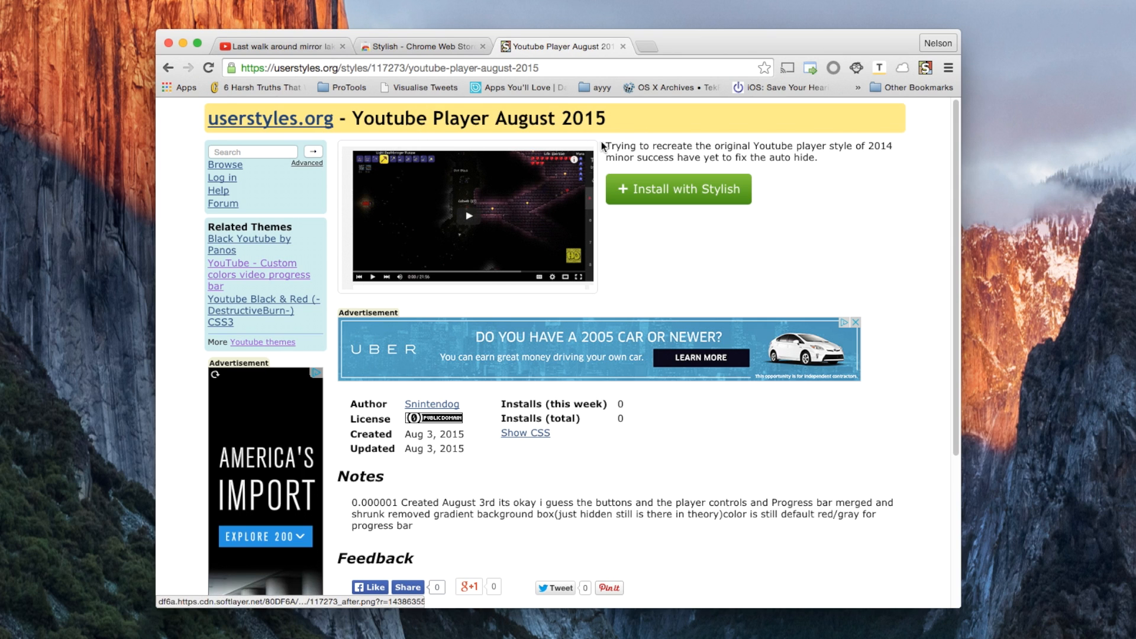
mouse_move(697, 189)
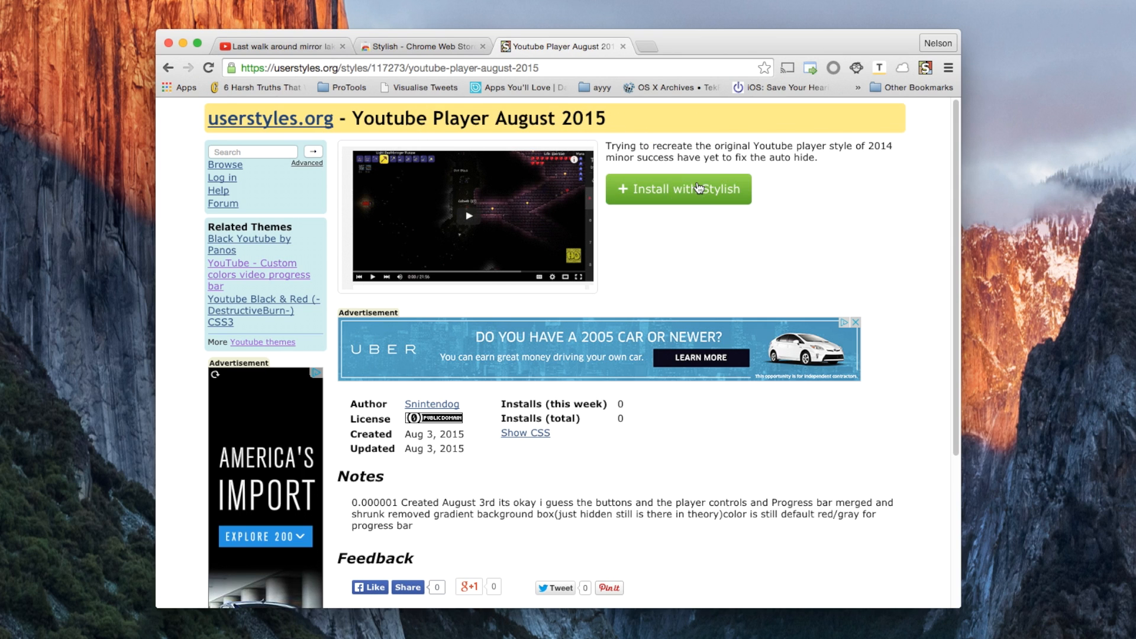
Install and confirm the 'Youtube Player August 2015' style in Stylish, then return to the YouTube video.
click(677, 190)
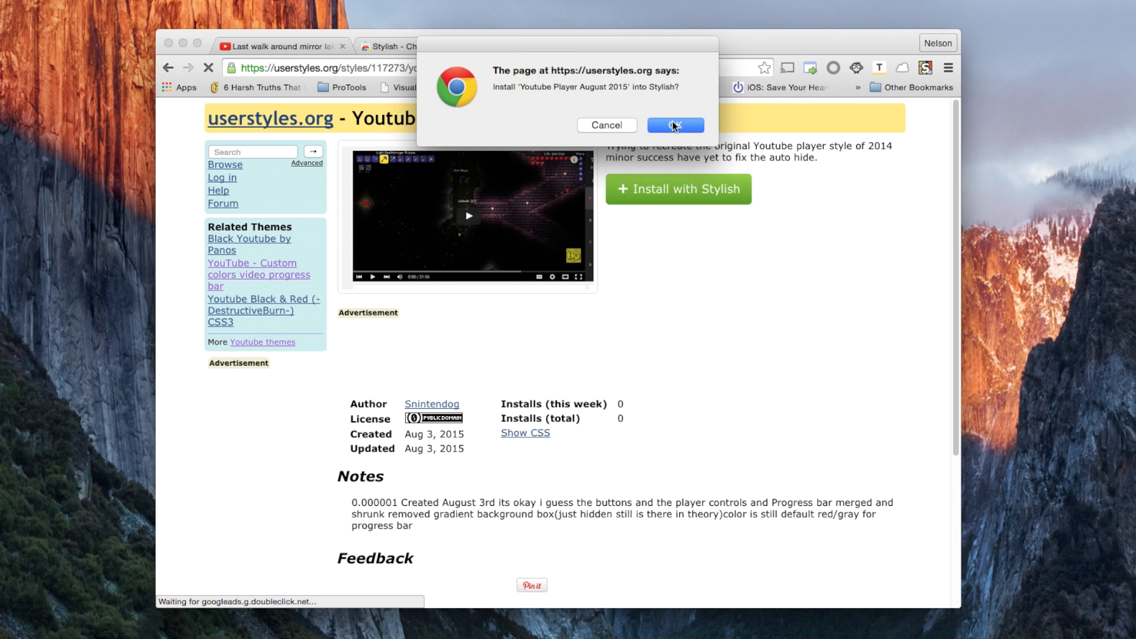
click(673, 125)
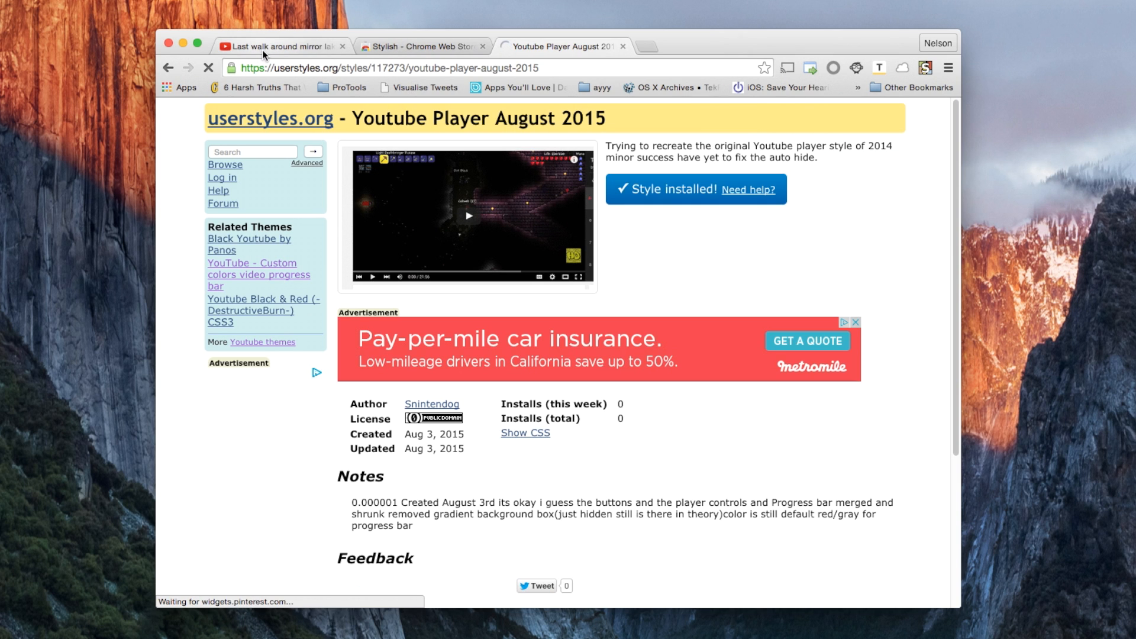
click(923, 67)
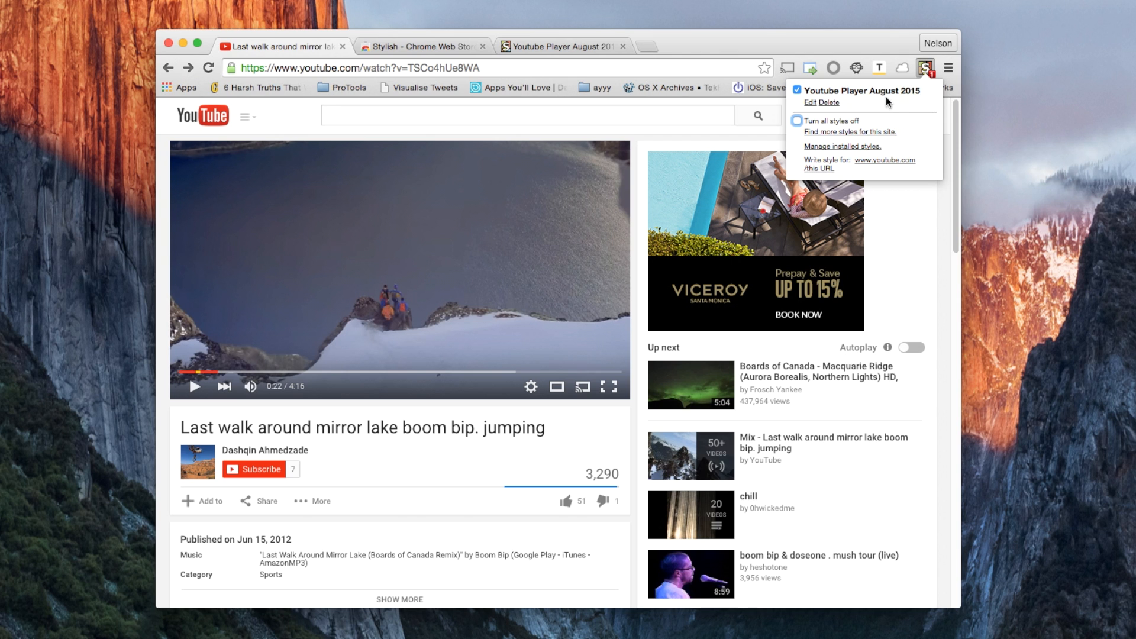